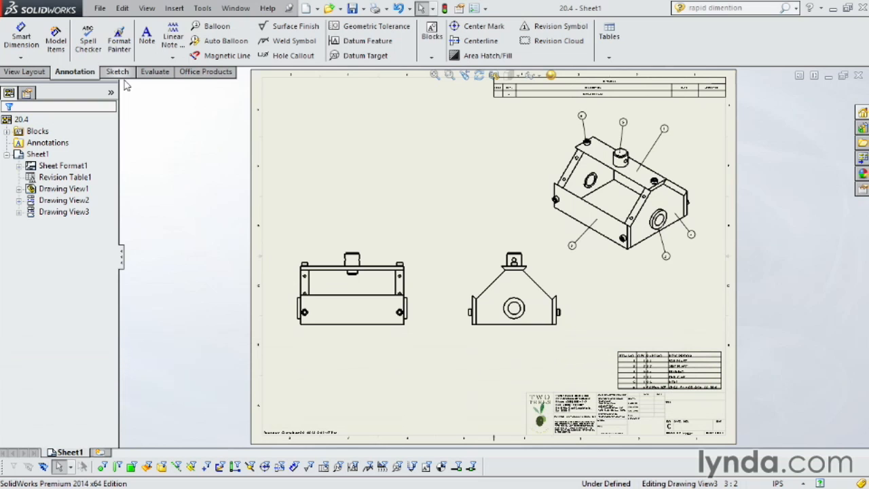
Open the 2.0 assembly and bring up its File Properties on the Custom tab
{"action": "left_click", "coordinate": [621, 183]}
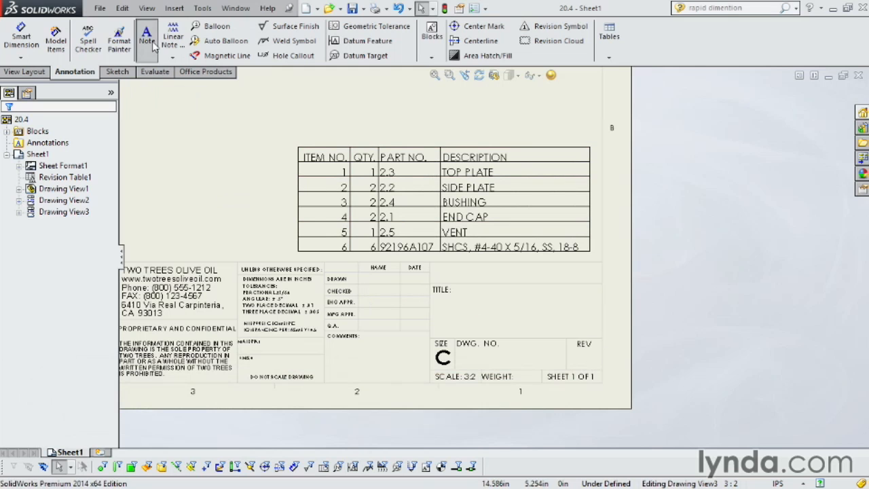
{"action": "left_click", "coordinate": [146, 37]}
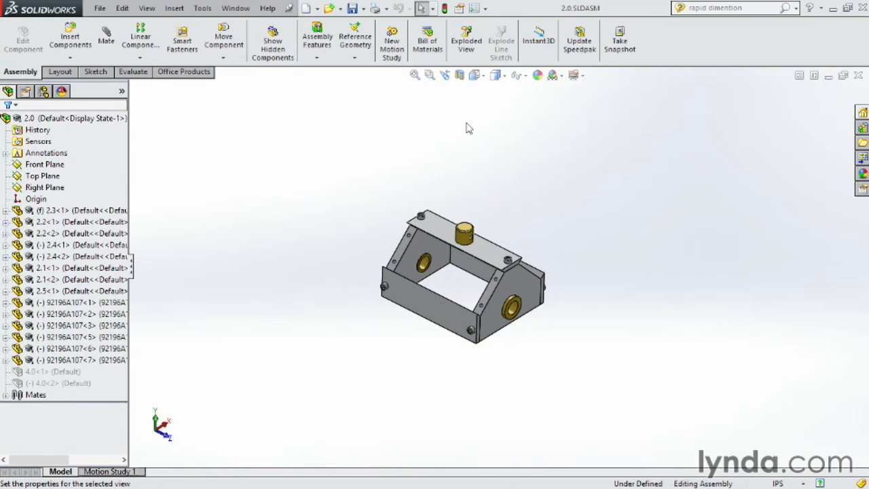
{"action": "left_click", "coordinate": [459, 8]}
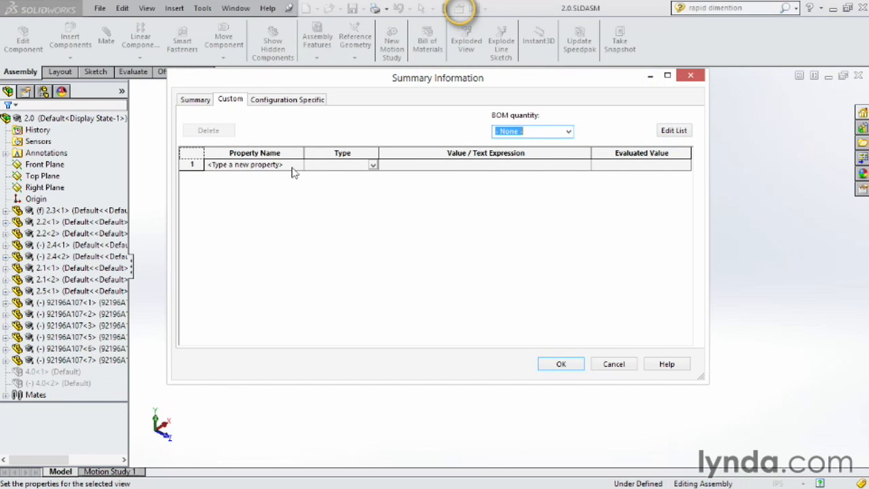
Add Description BLOCK FRAME, PartNo 2.0, Revision A and DrawnBy G CORBETT, and confirm
{"action": "left_click", "coordinate": [298, 164]}
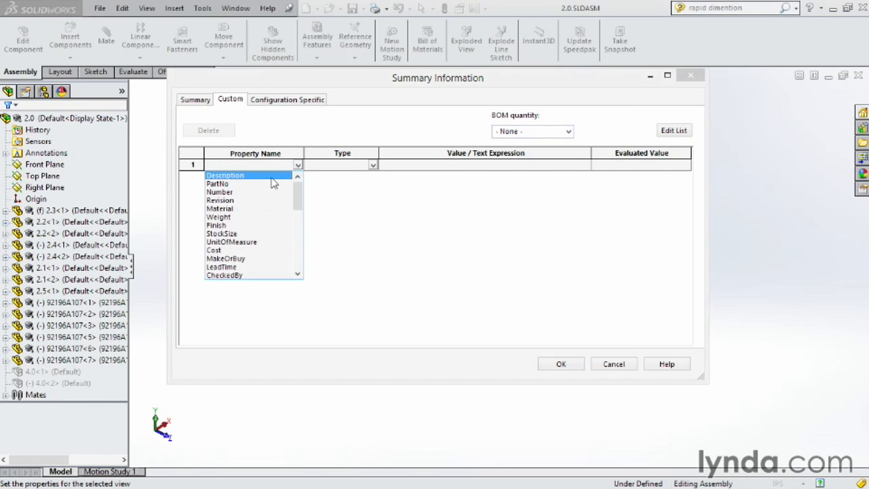
{"action": "left_click", "coordinate": [225, 175]}
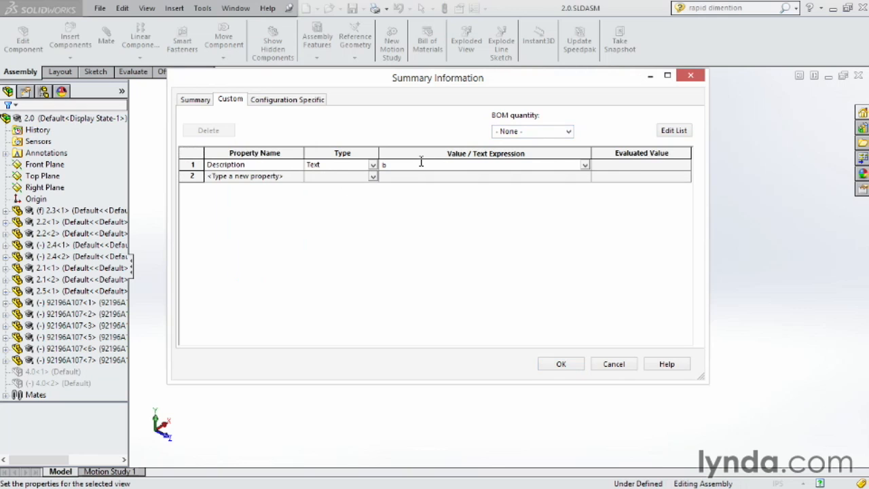
{"action": "left_click", "coordinate": [297, 176]}
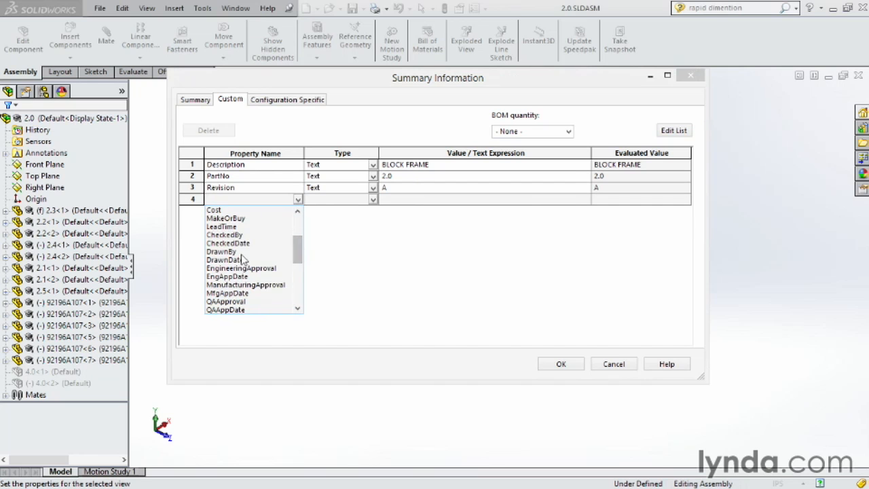
{"action": "left_click", "coordinate": [221, 252]}
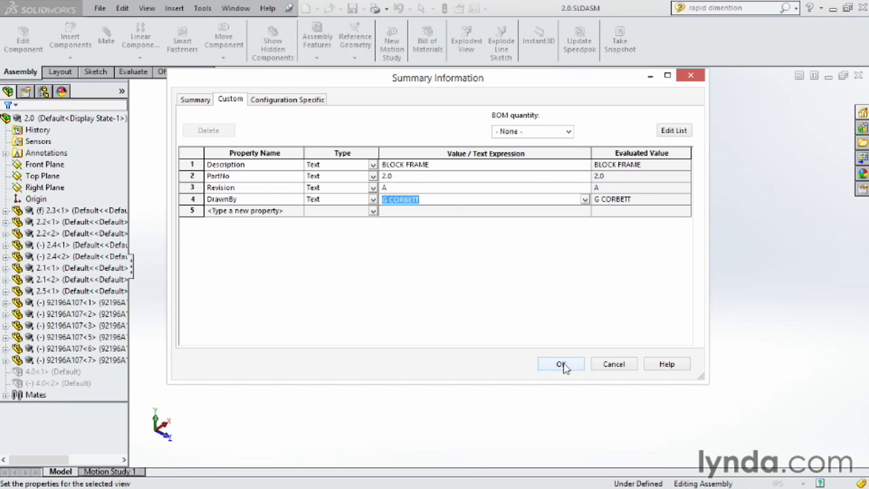
{"action": "left_click", "coordinate": [560, 363]}
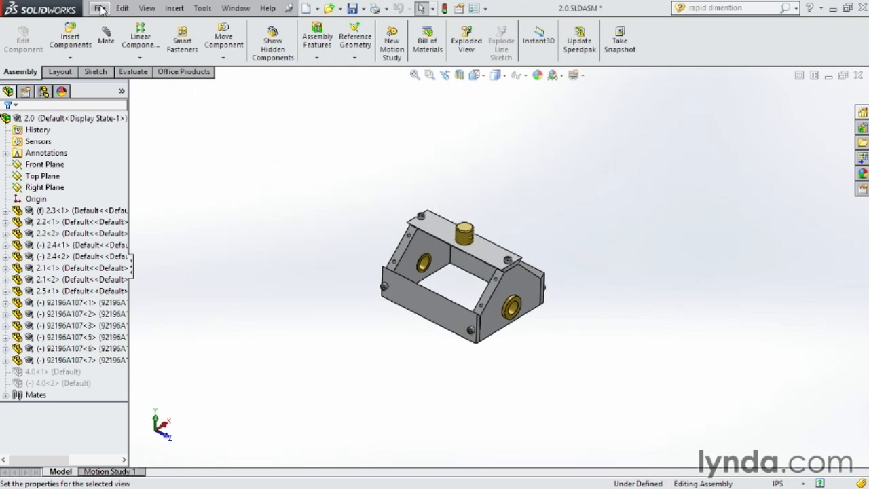
Switch back to the 20.4 - Sheet1 drawing to see the title block filled
{"action": "left_click", "coordinate": [236, 7]}
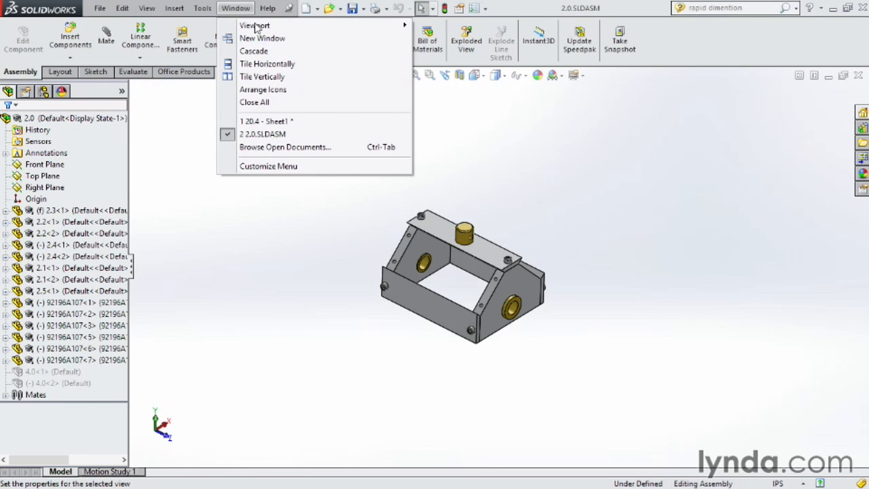
{"action": "left_click", "coordinate": [266, 121]}
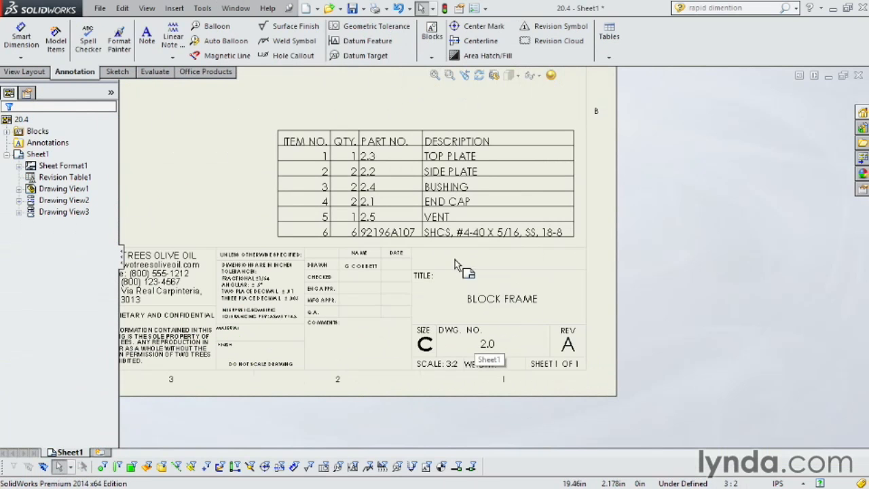
{"action": "mouse_move", "coordinate": [611, 319]}
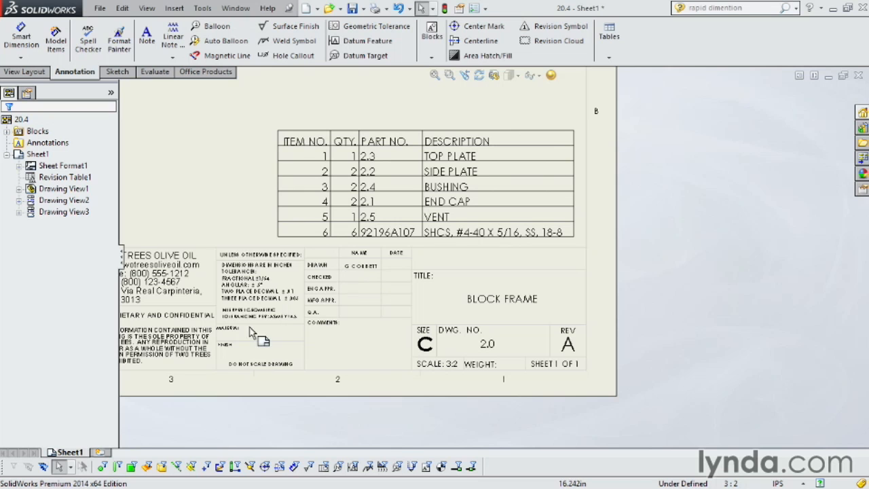
{"action": "mouse_move", "coordinate": [251, 361]}
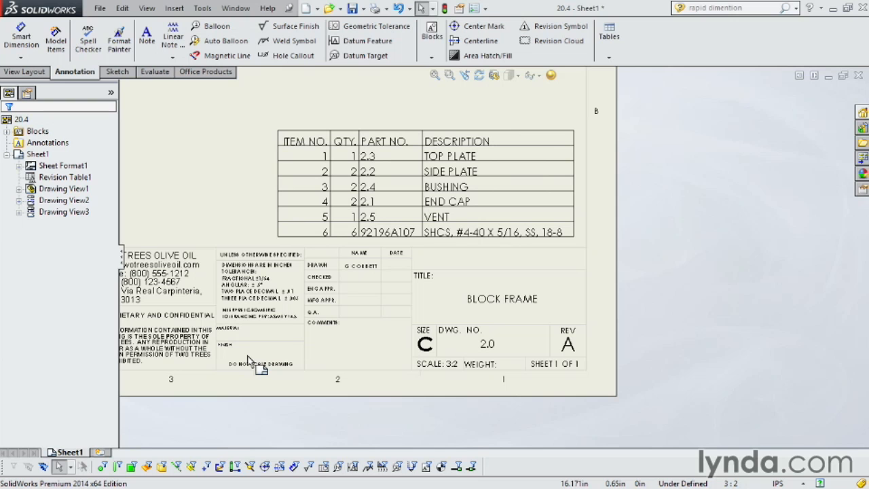
{"action": "left_click", "coordinate": [462, 187]}
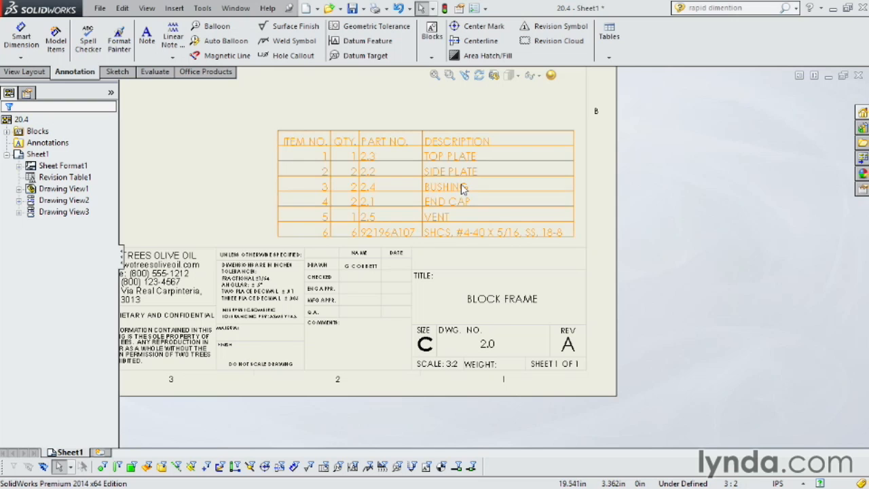